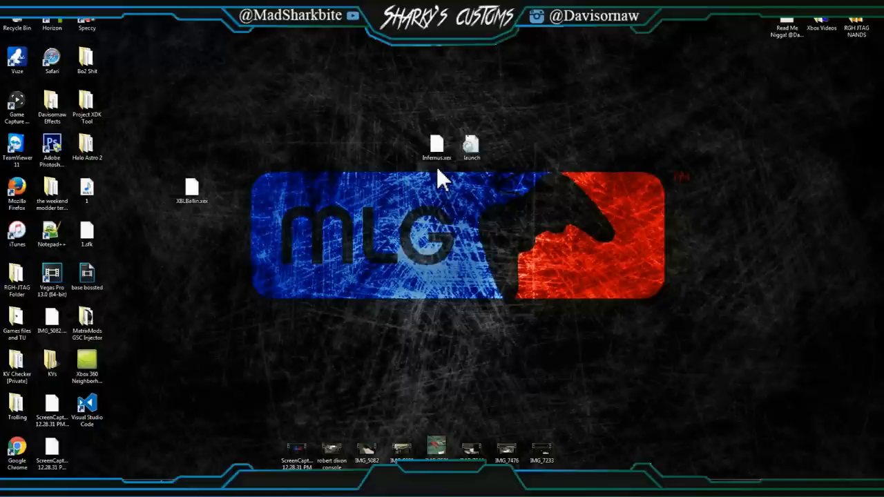
mouse_move(491, 196)
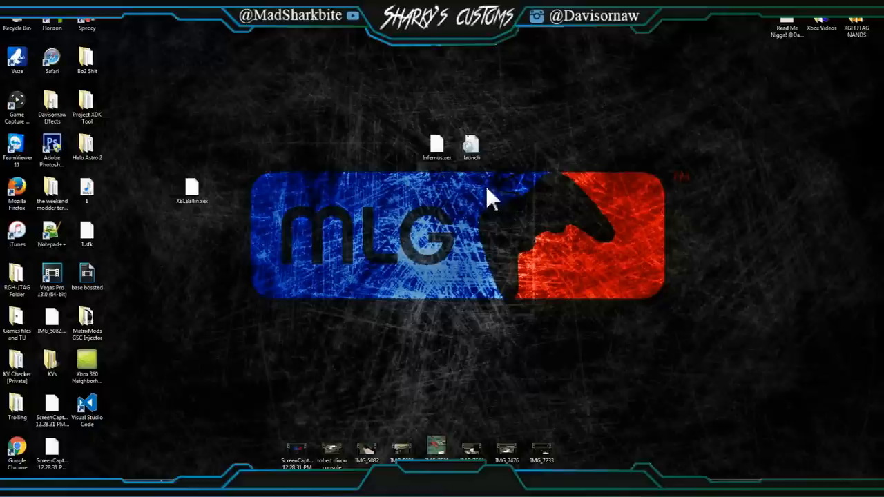
Select Infernus.xex, then in Xbox 360 Neighborhood browse the JTAG console's HDD and open launch.ini.
click(438, 146)
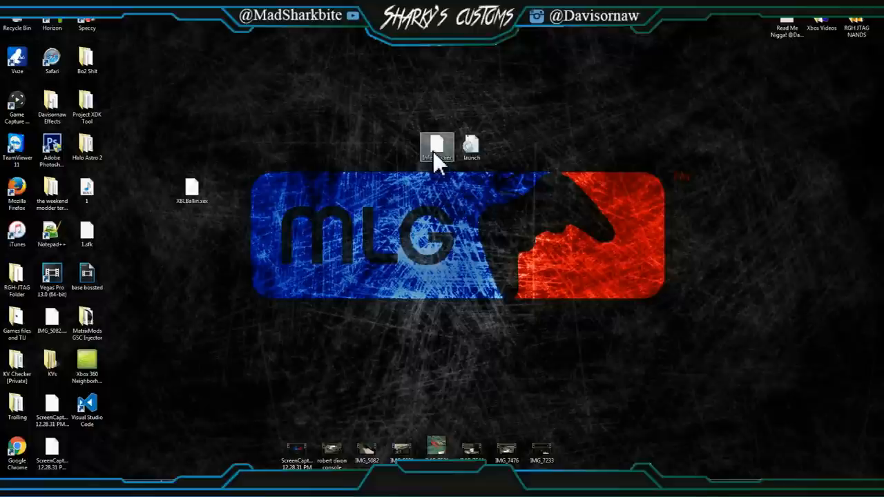
mouse_move(481, 210)
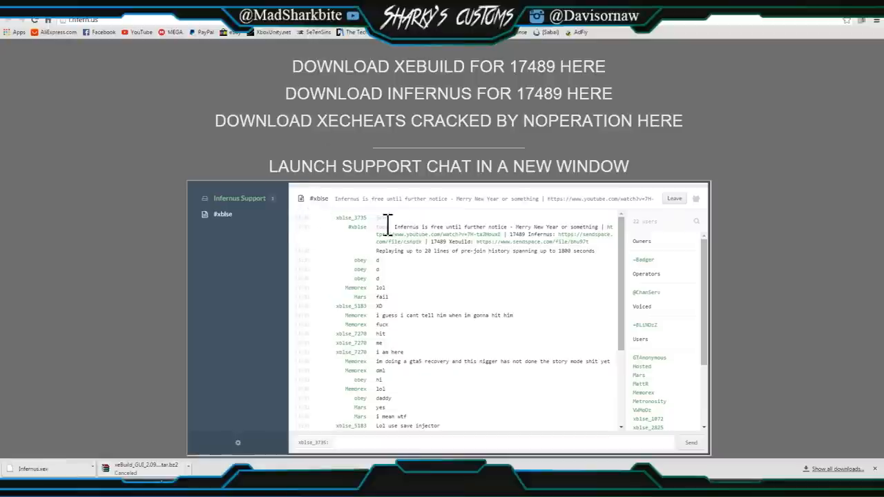
drag(393, 227, 483, 227)
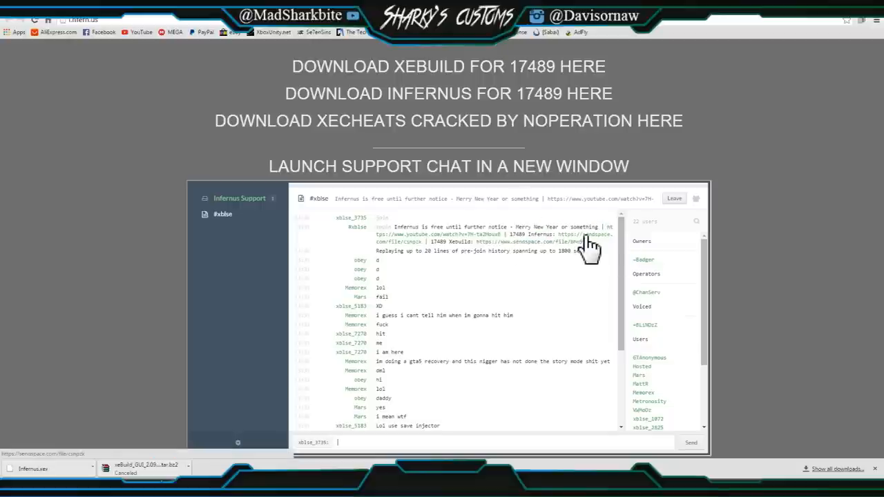
mouse_move(421, 256)
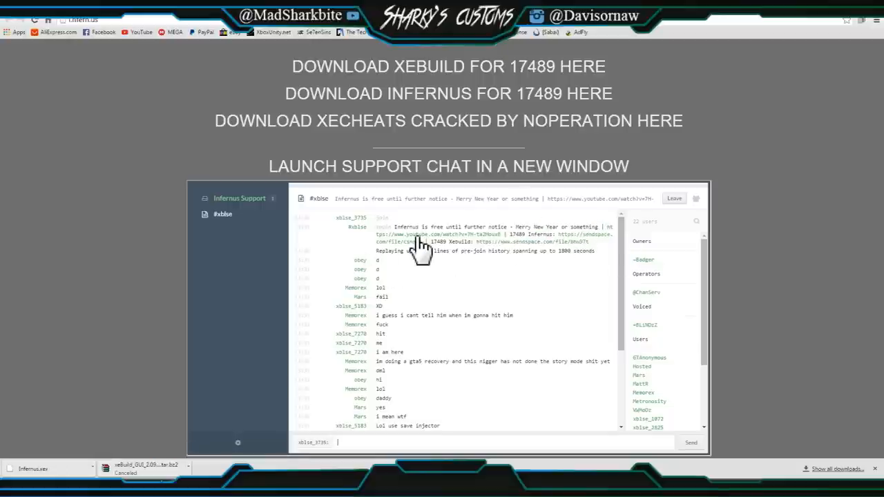
mouse_move(522, 255)
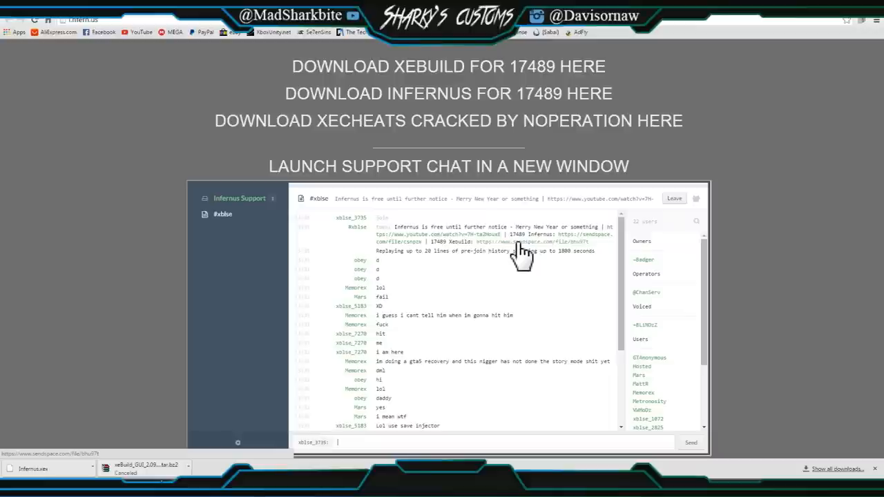
mouse_move(538, 260)
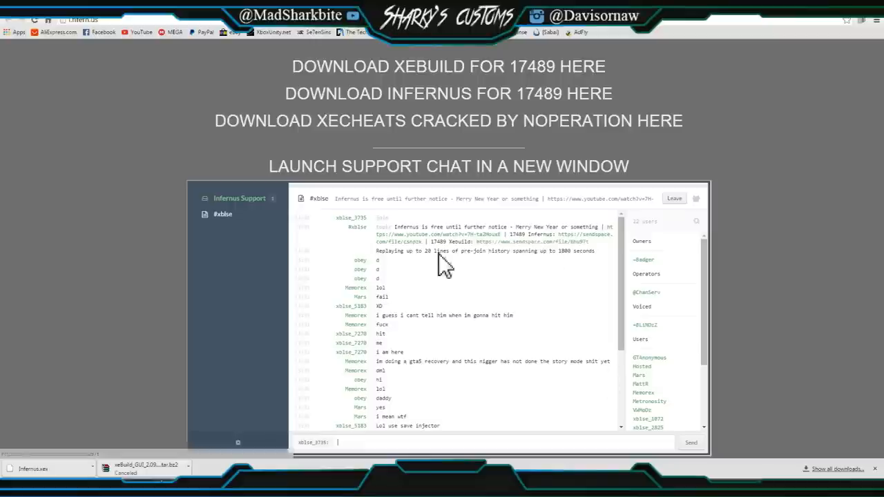
mouse_move(594, 249)
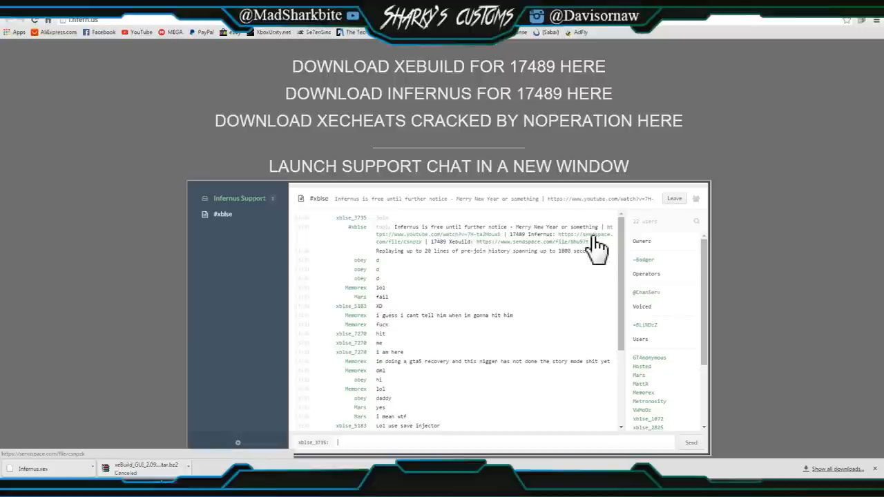
mouse_move(601, 242)
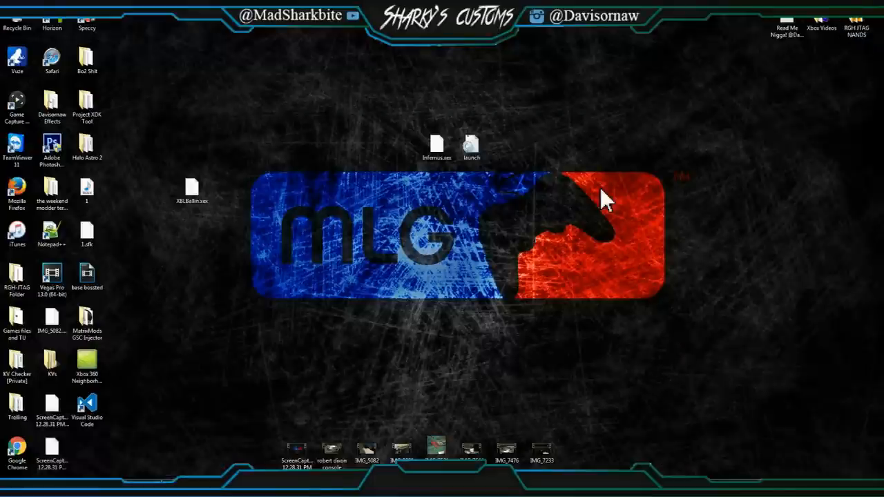
mouse_move(591, 215)
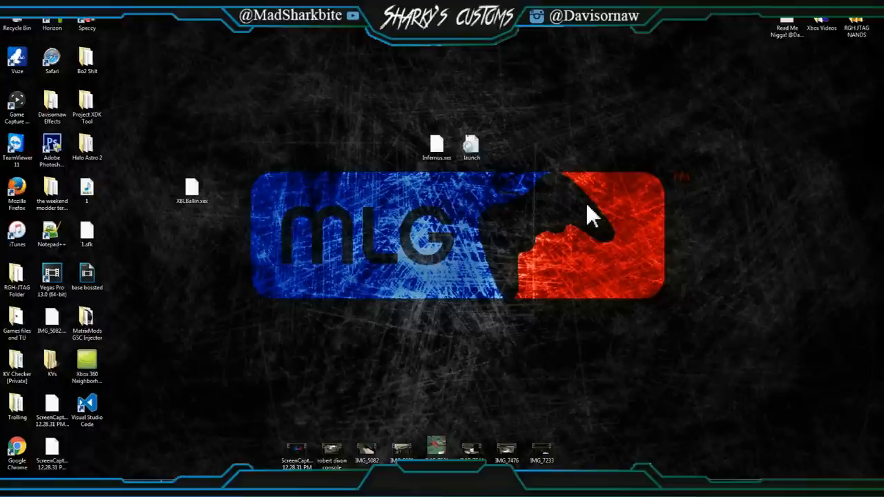
mouse_move(257, 229)
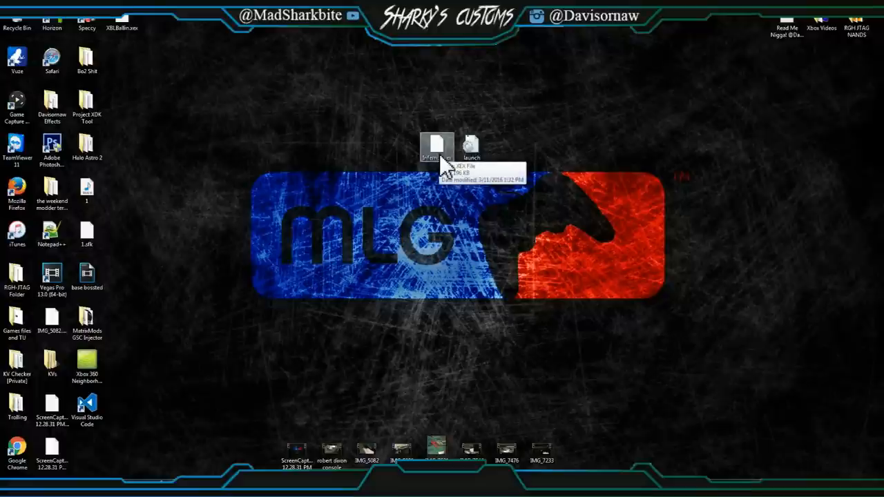
mouse_move(459, 207)
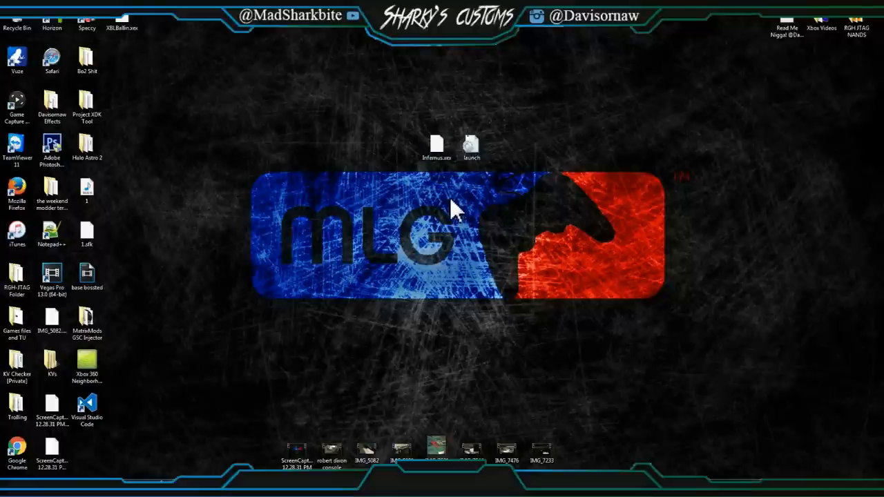
mouse_move(458, 194)
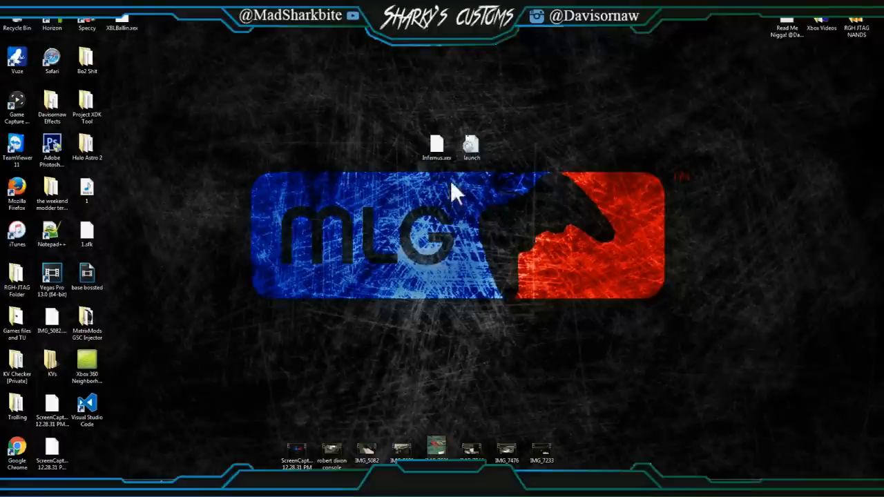
mouse_move(440, 154)
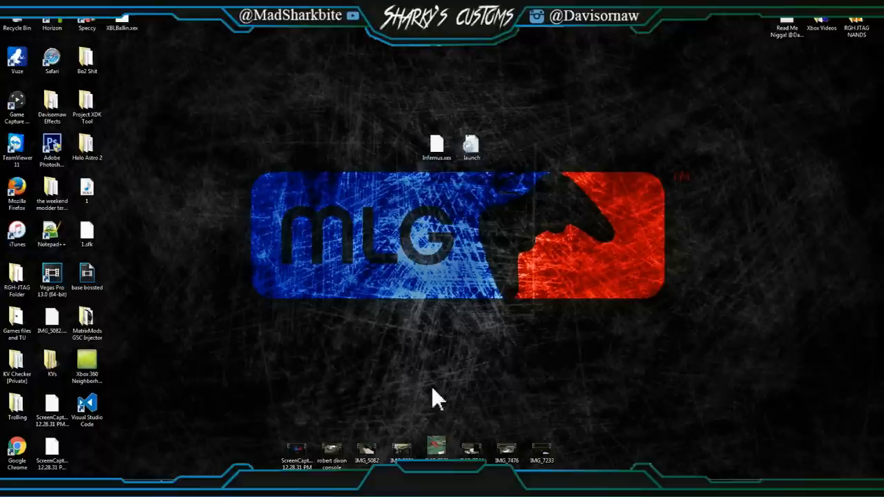
mouse_move(418, 163)
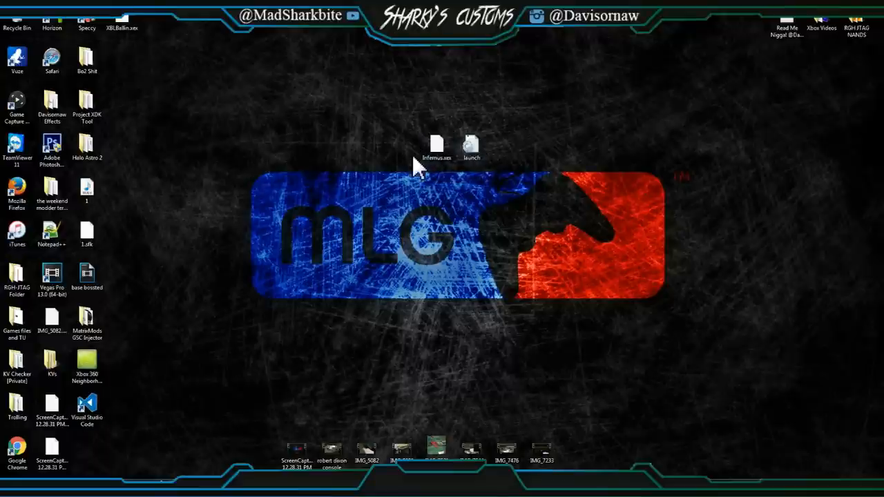
click(87, 370)
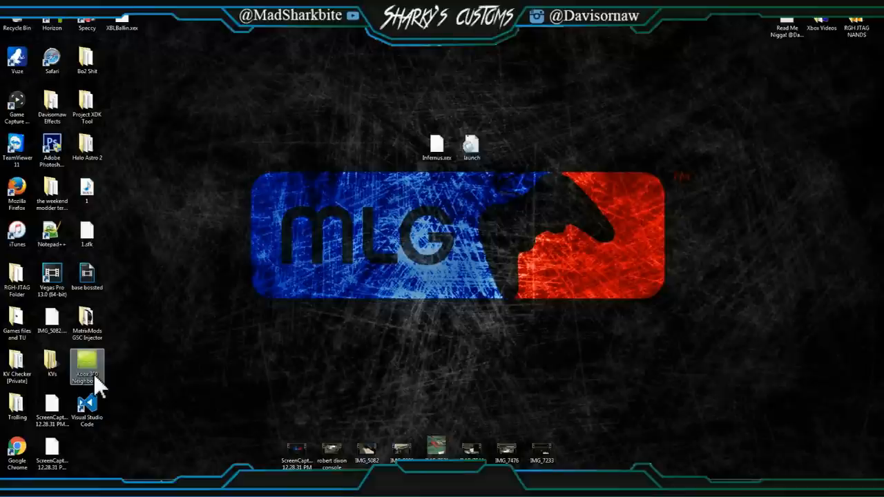
double_click(86, 365)
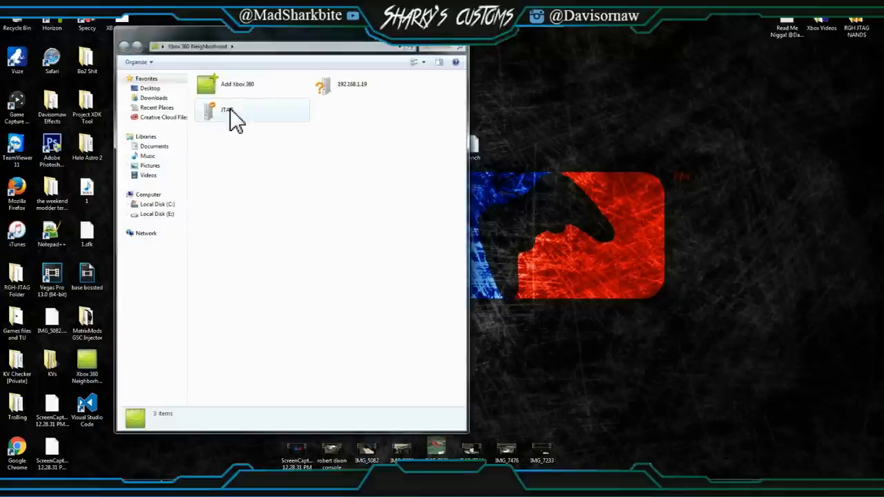
double_click(214, 110)
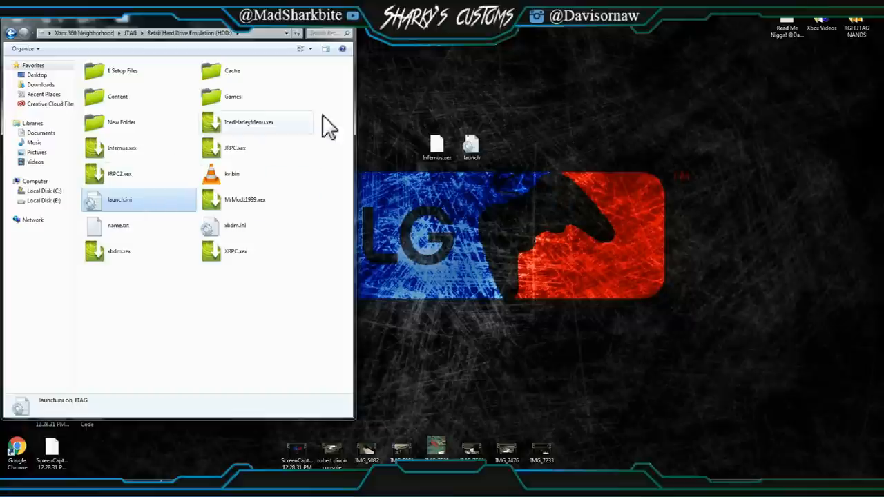
double_click(122, 199)
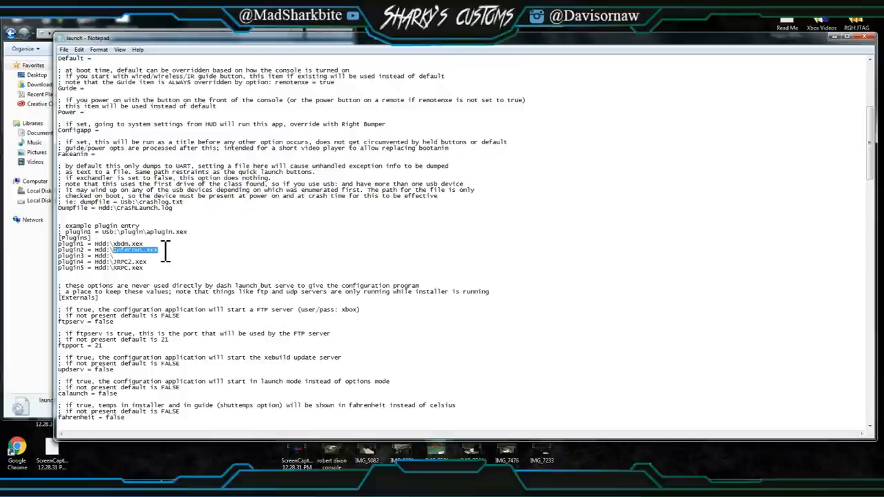
Change the plugin2 entry in [Plugins] to hdd:\Infernus.xex and save launch.ini.
click(68, 50)
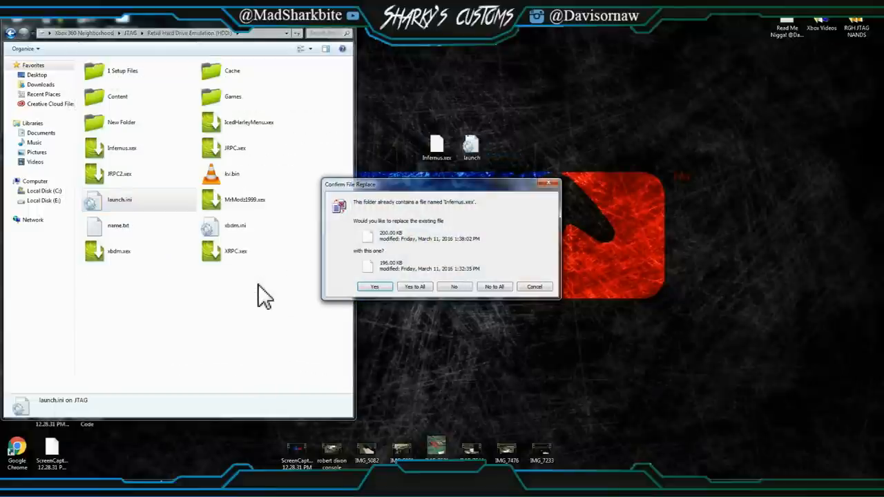
mouse_move(414, 286)
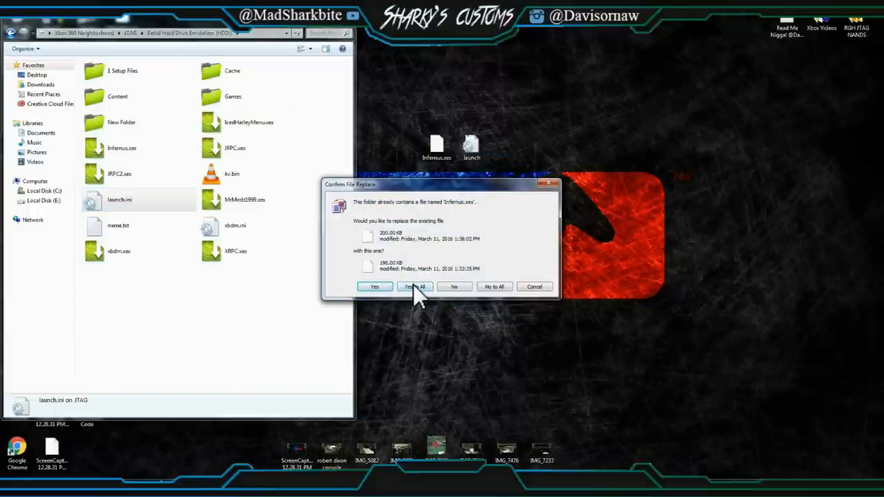
Confirm Yes to All so the desktop Infernus.xex replaces the copy on the JTAG drive.
click(415, 286)
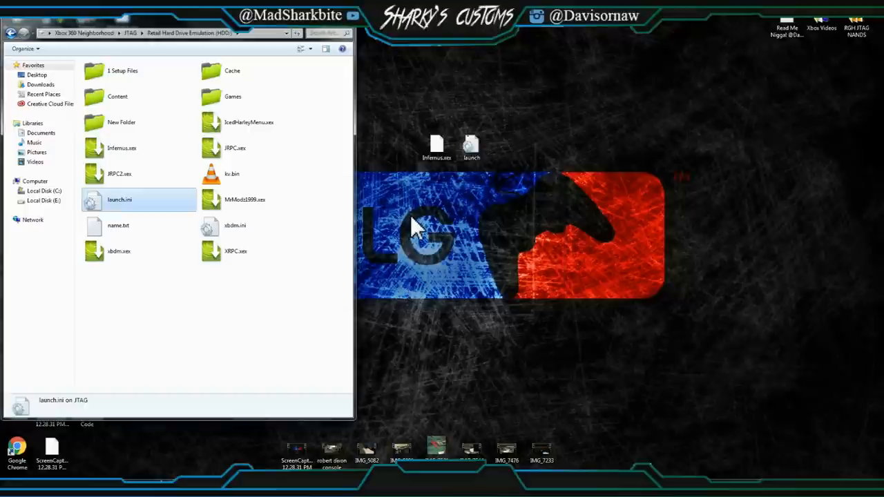